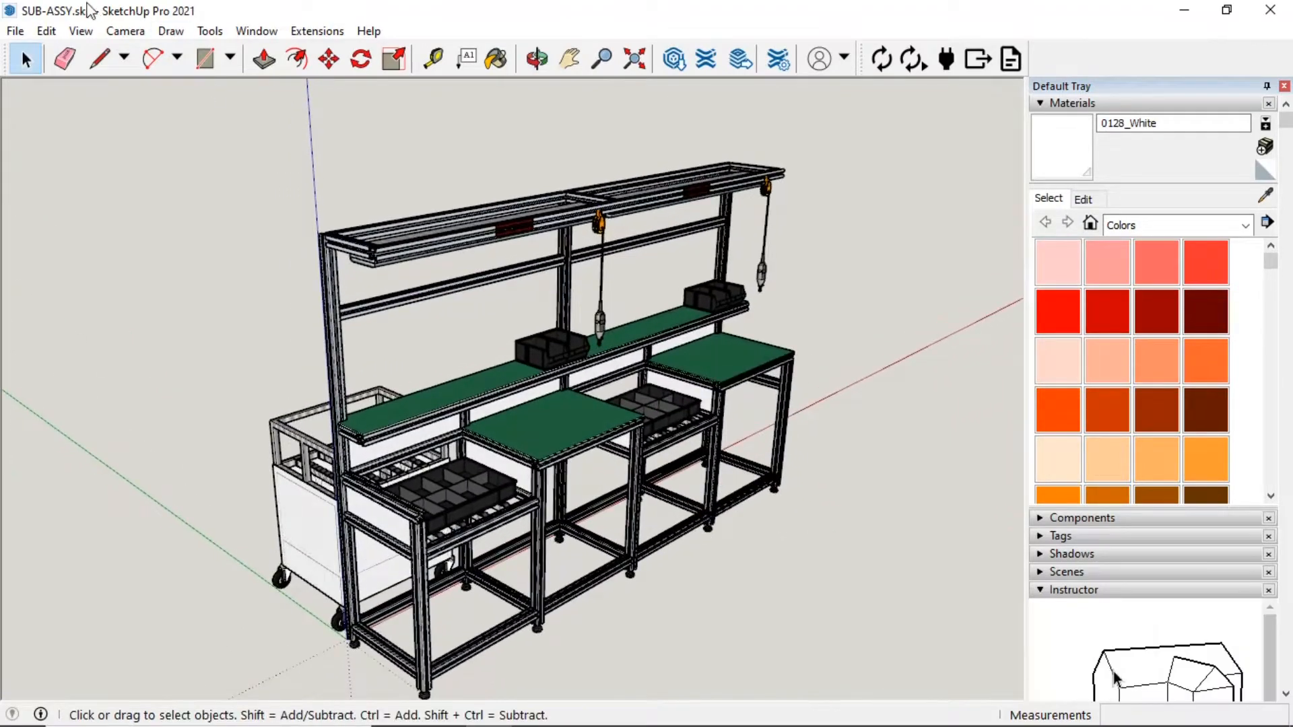
- Begin a File > Export > 3D Model as OBJ and point the Export Model dialog at Downloads
click(14, 31)
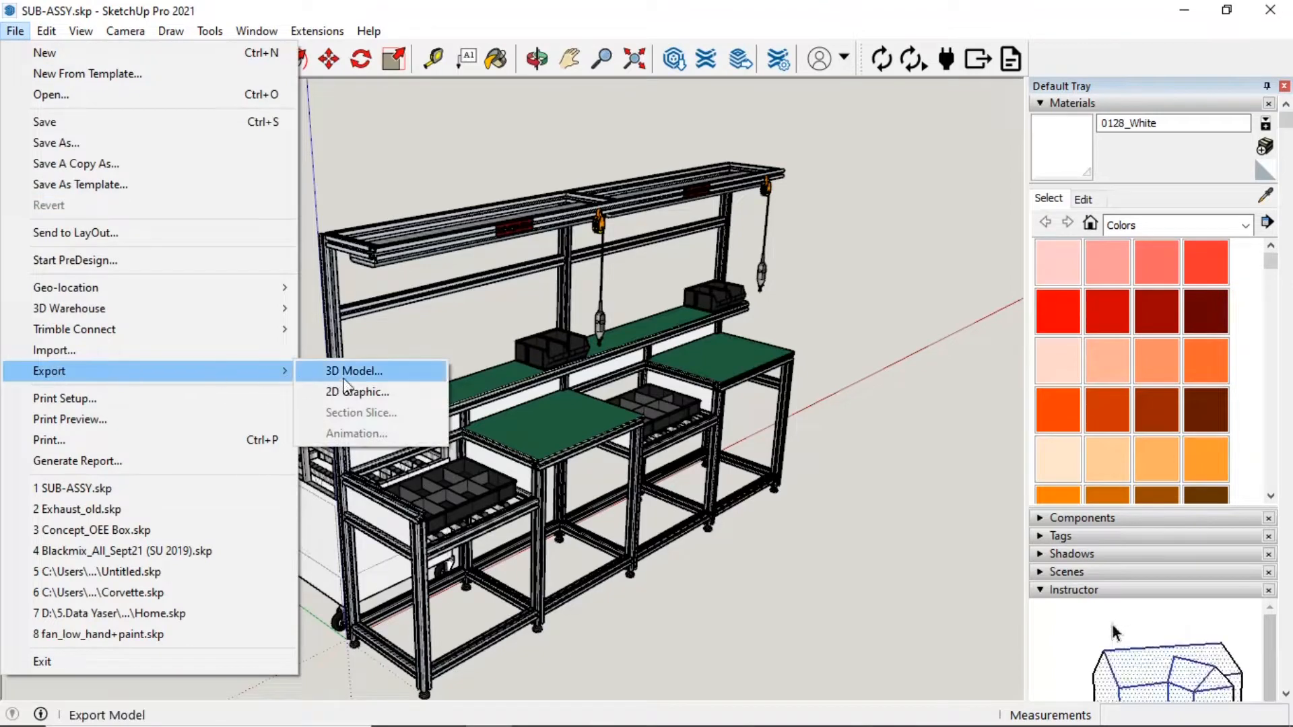
click(353, 370)
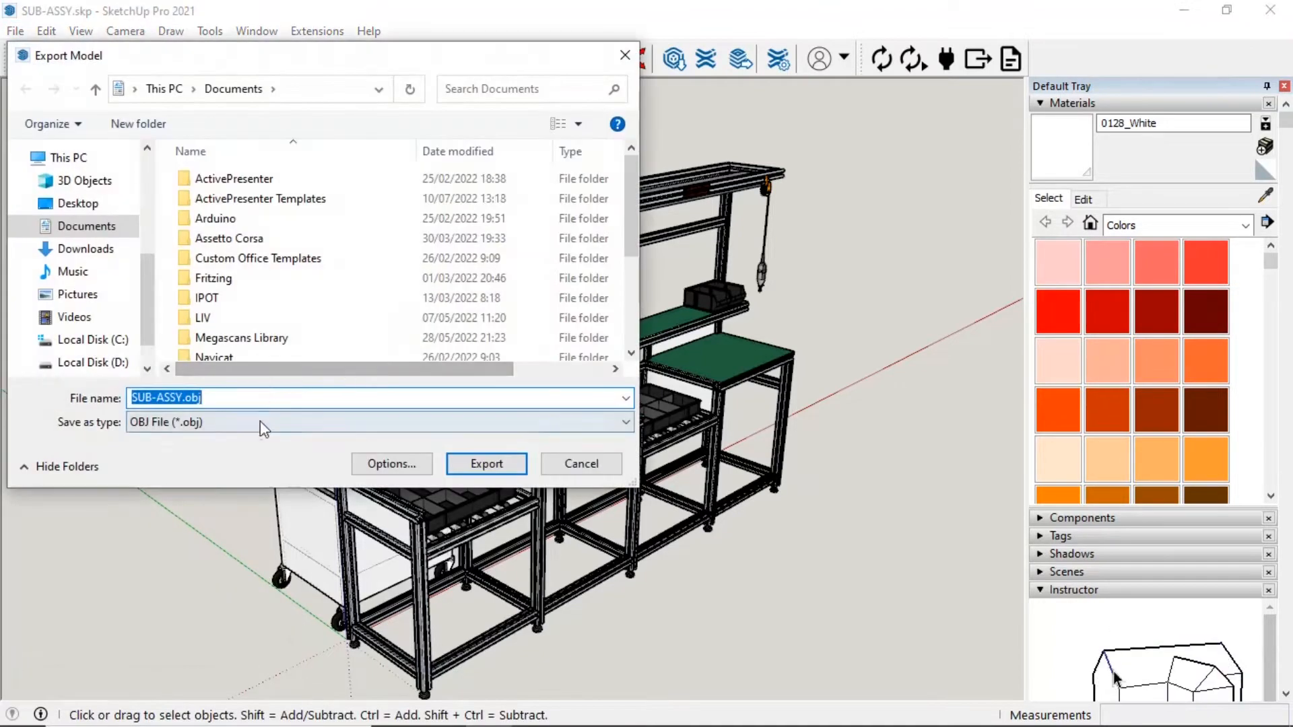
click(86, 226)
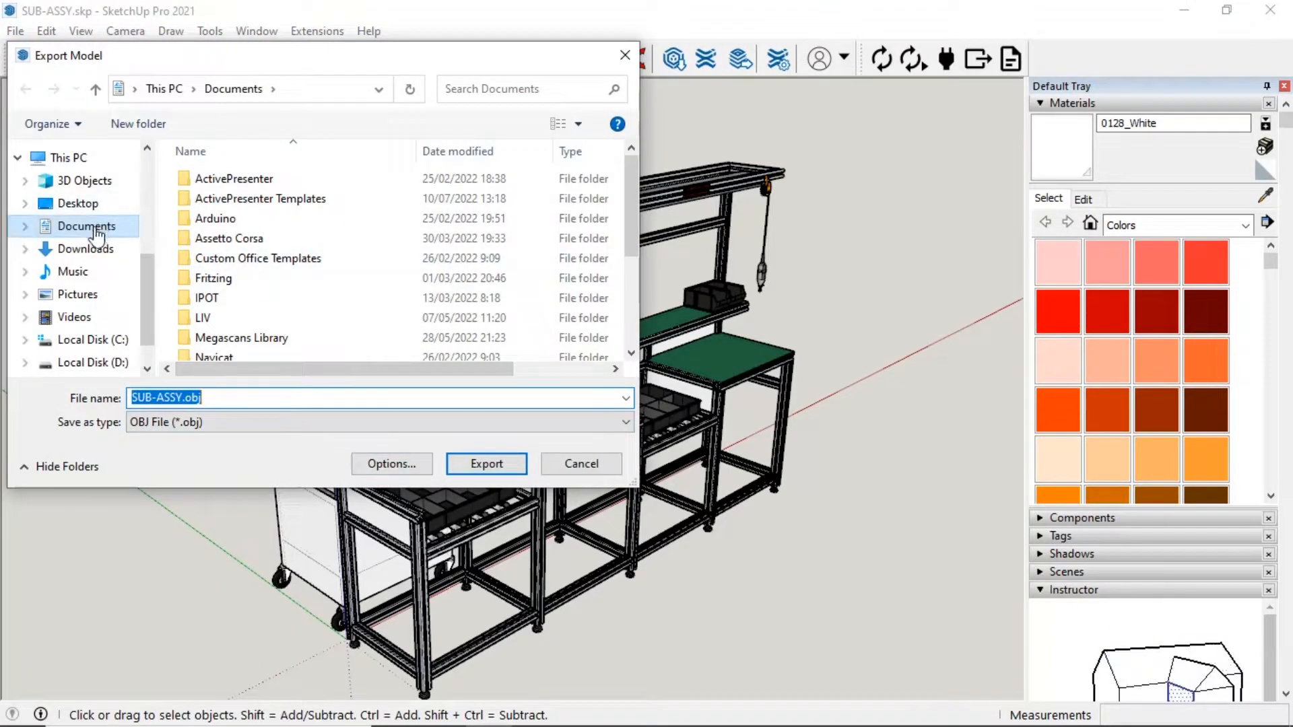
click(87, 248)
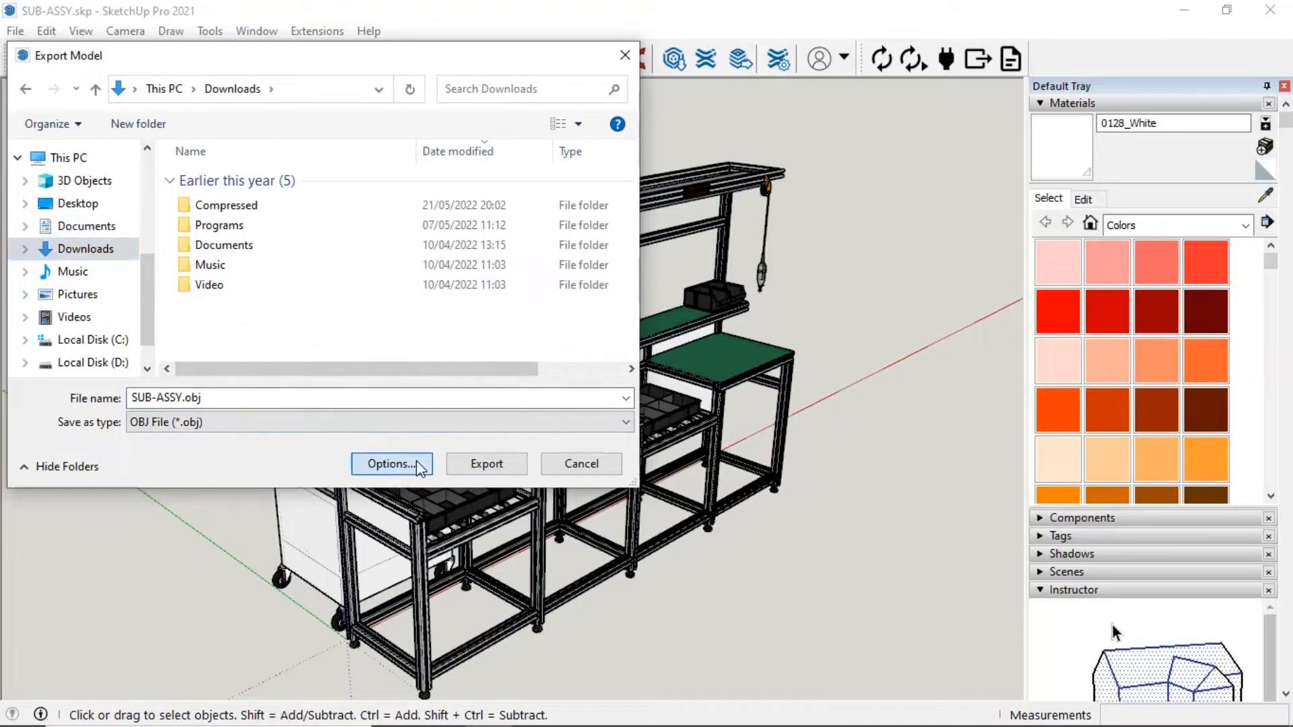
- Accept the OBJ export options, export SUB-ASSY.obj to Downloads and dismiss the results summary
click(391, 464)
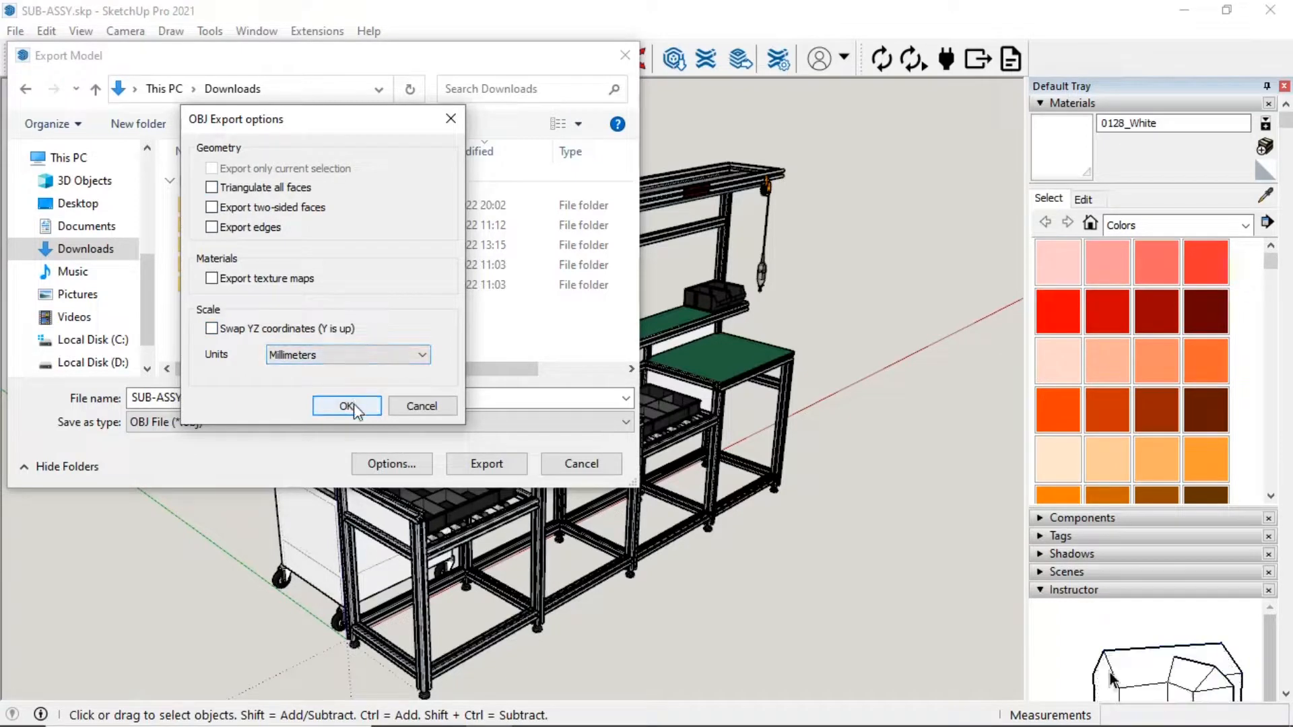
click(346, 406)
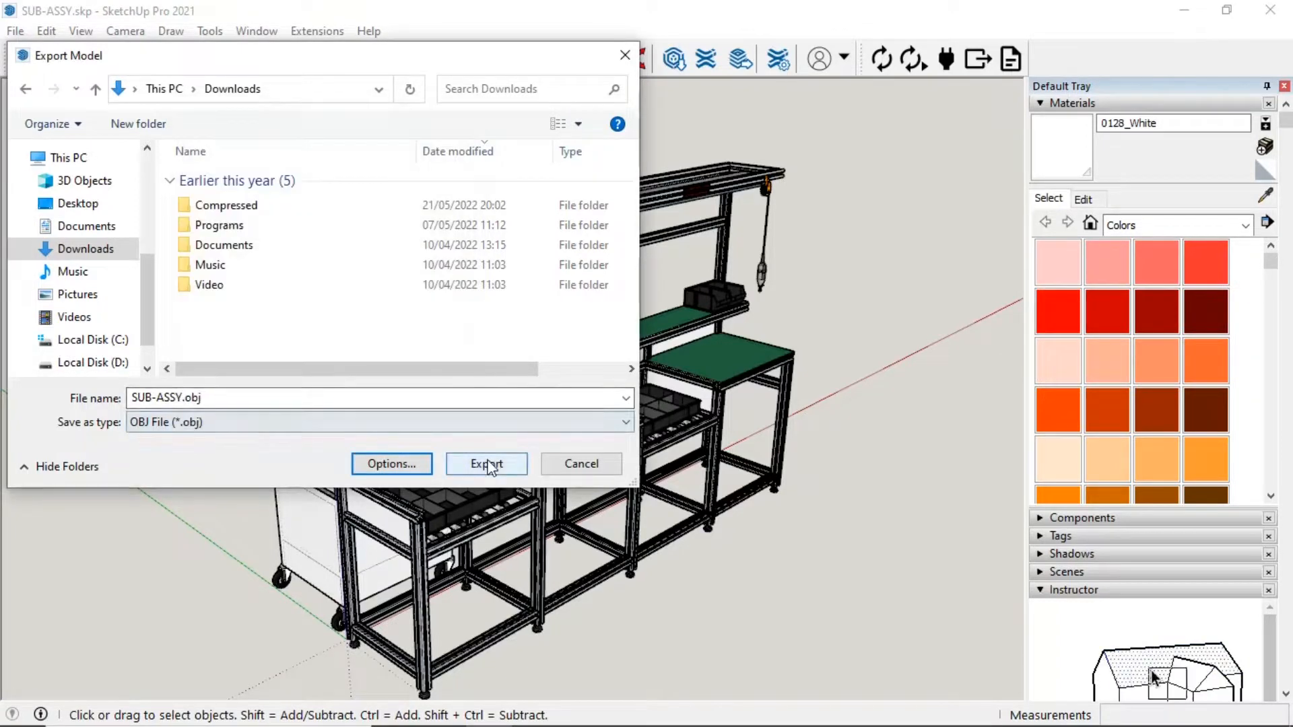
click(487, 464)
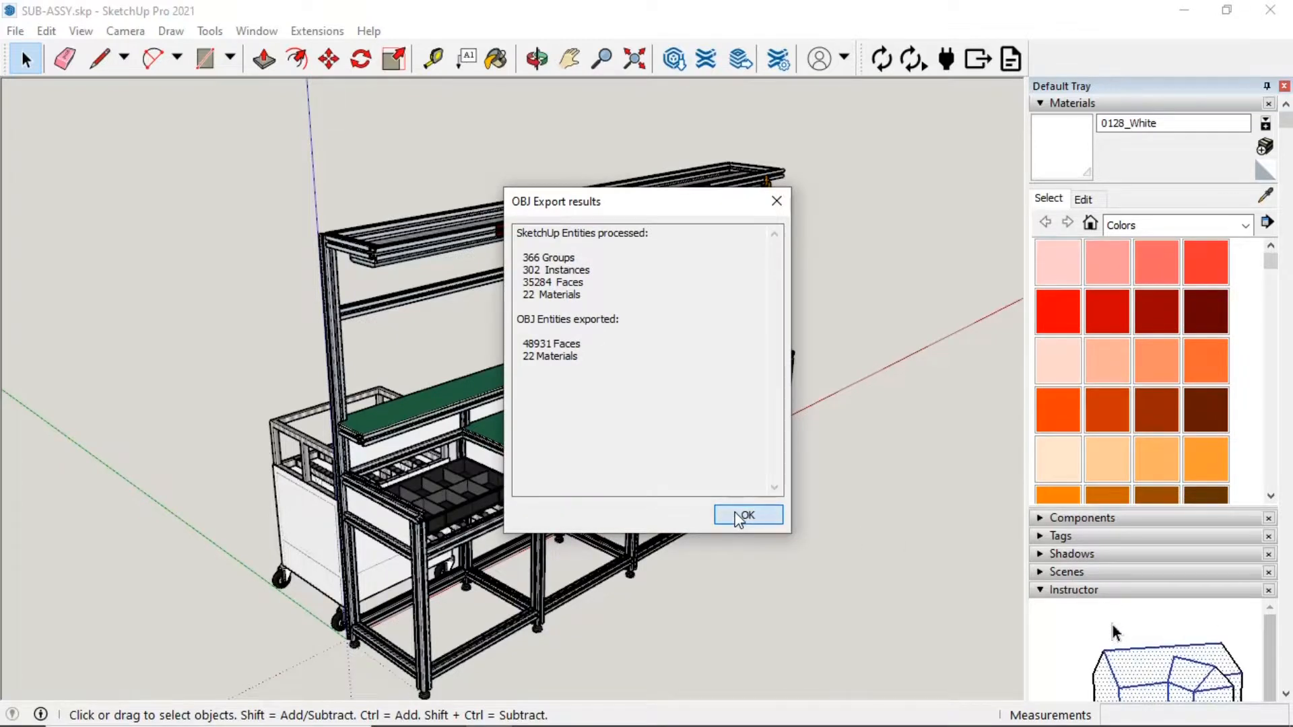
click(748, 515)
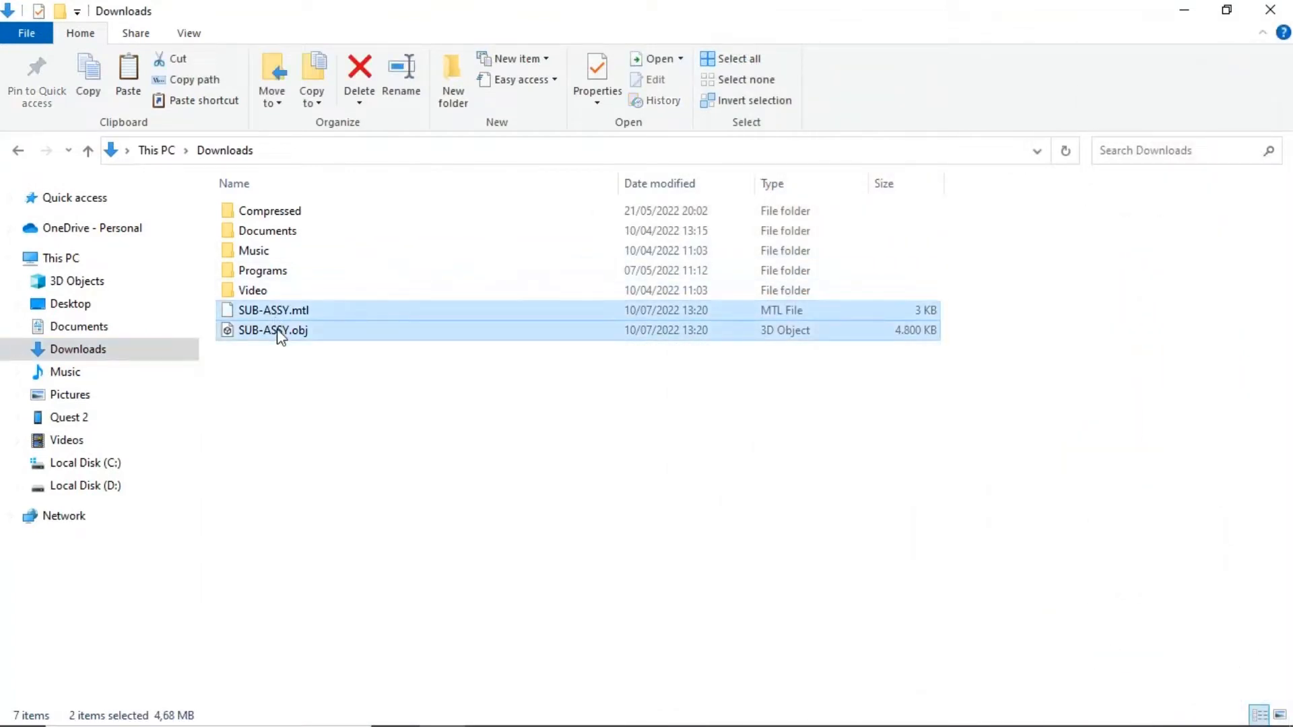
- Browse Quest 2 > Internal shared storage > Gravity Sketch > Import Library into the Sub-Assy_OBJ folder
click(68, 417)
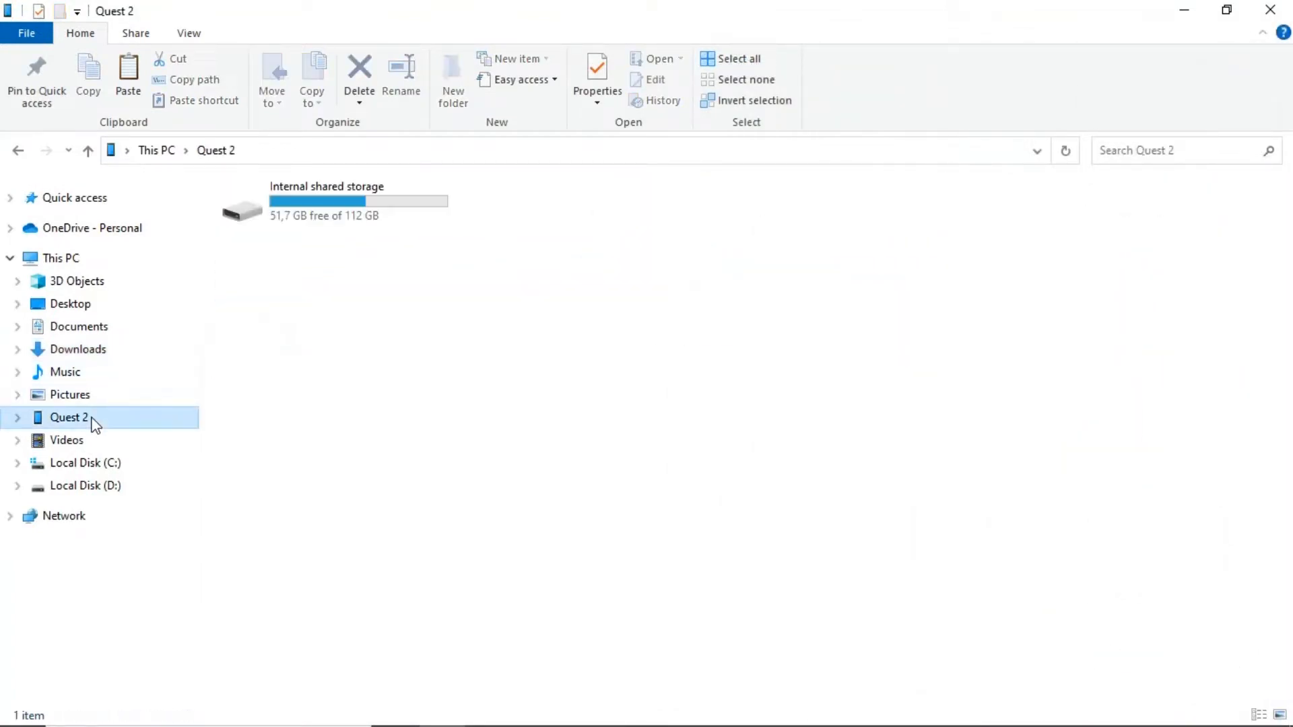
double_click(326, 202)
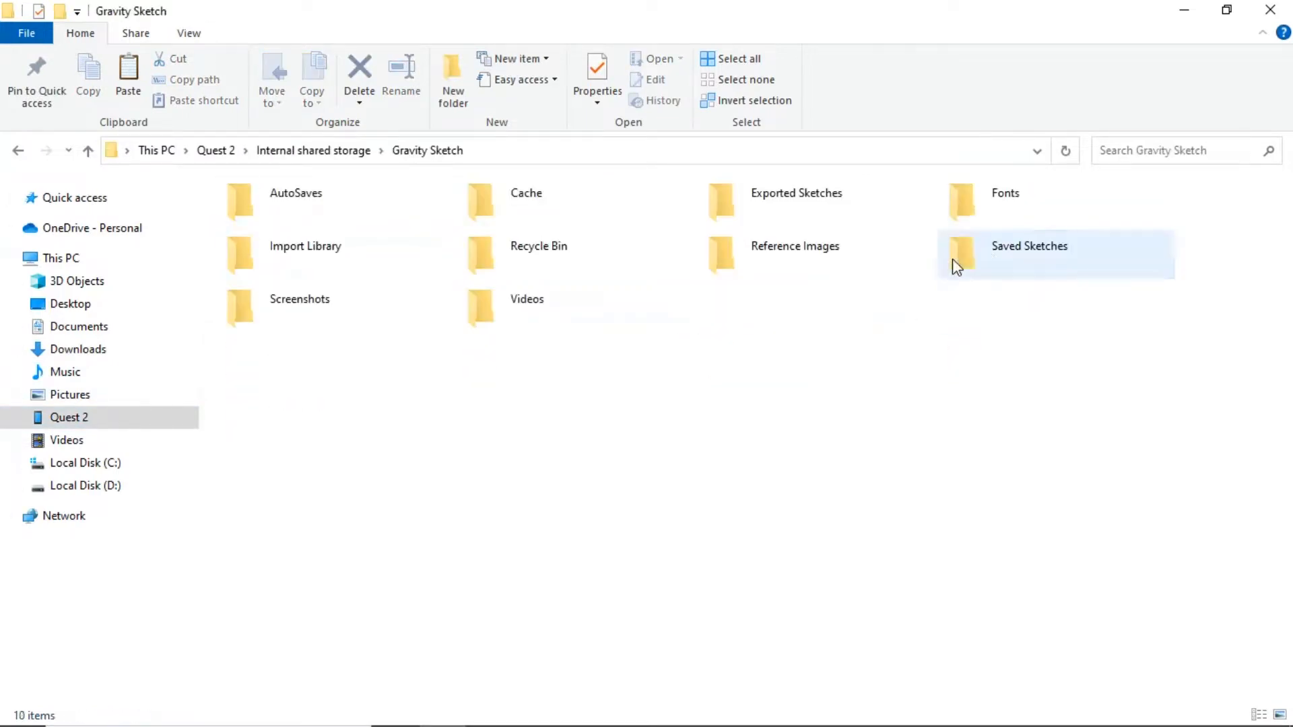
double_click(304, 246)
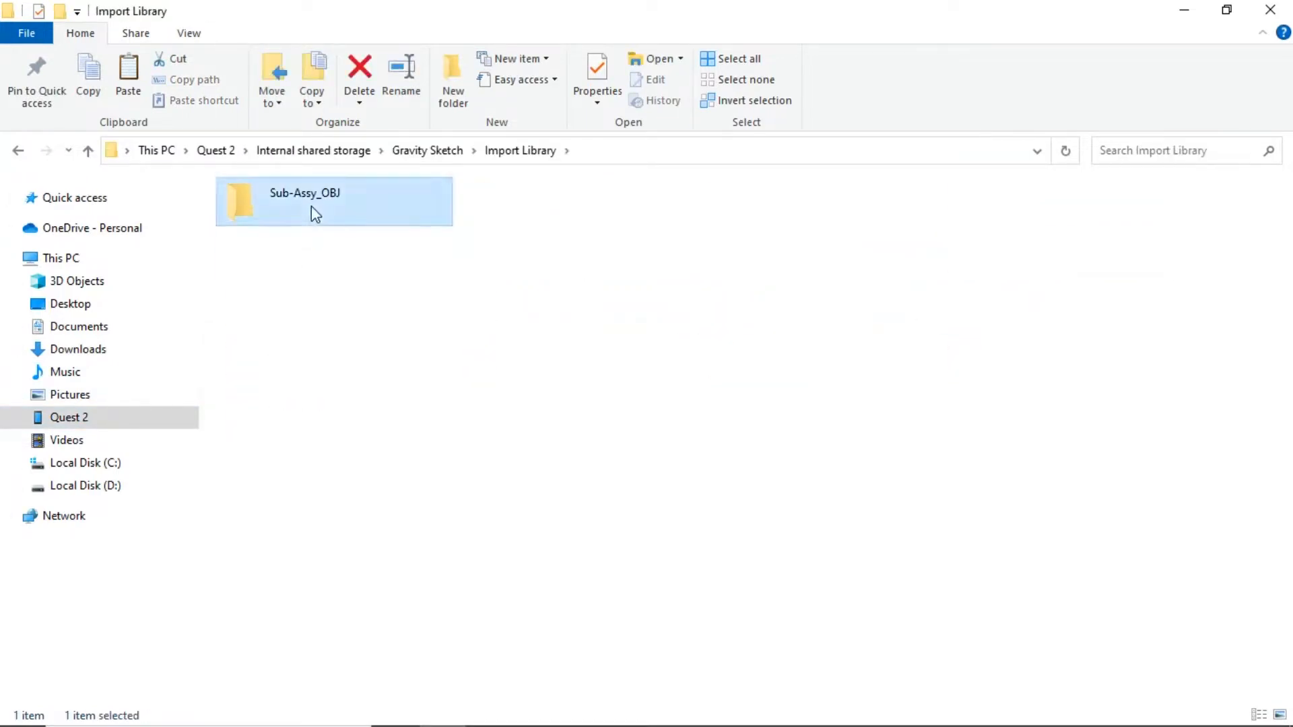
double_click(332, 201)
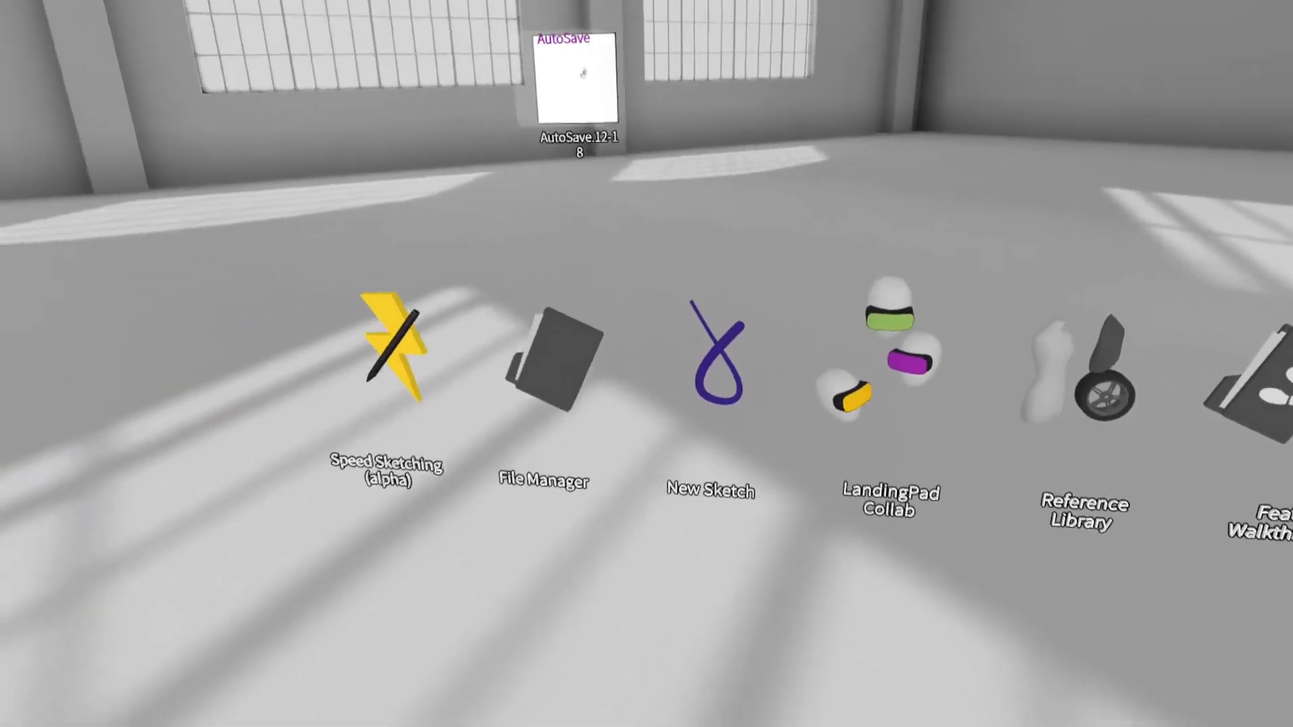
- From the lobby's File Manager, delete AutoSave.12-18 from Local > AutoSaves and confirm
click(543, 355)
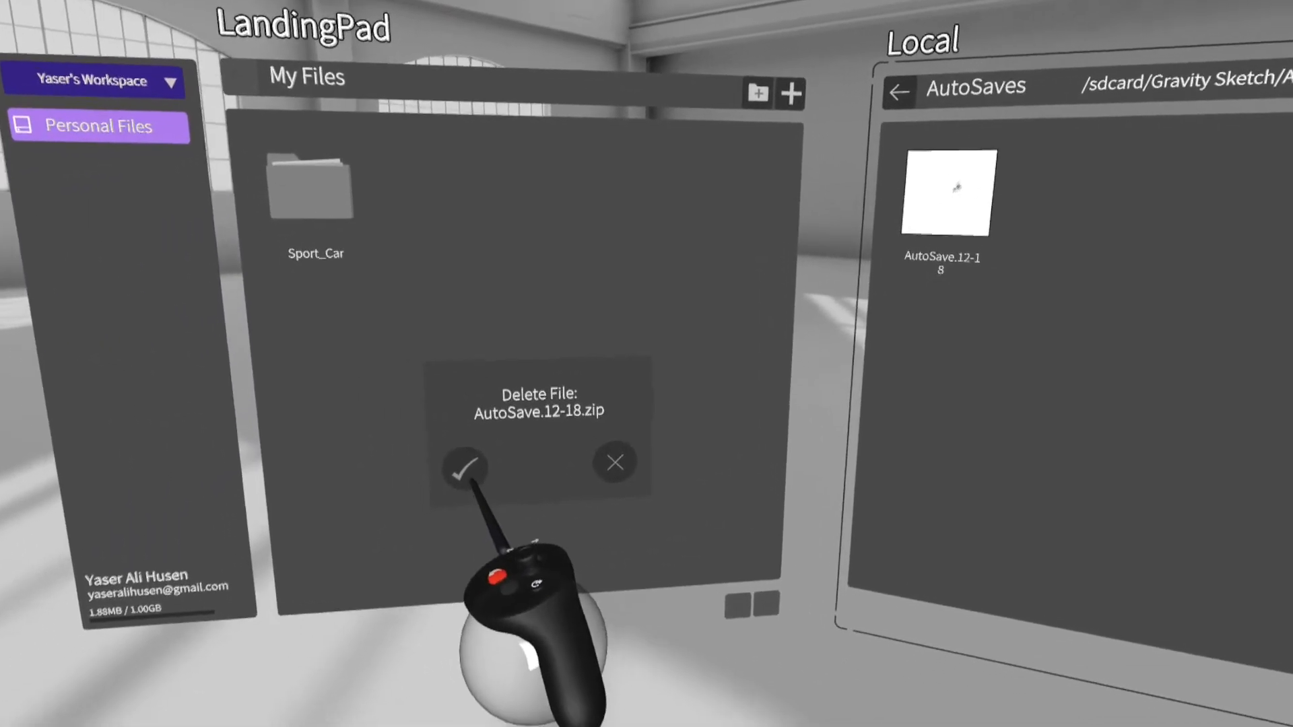
click(465, 463)
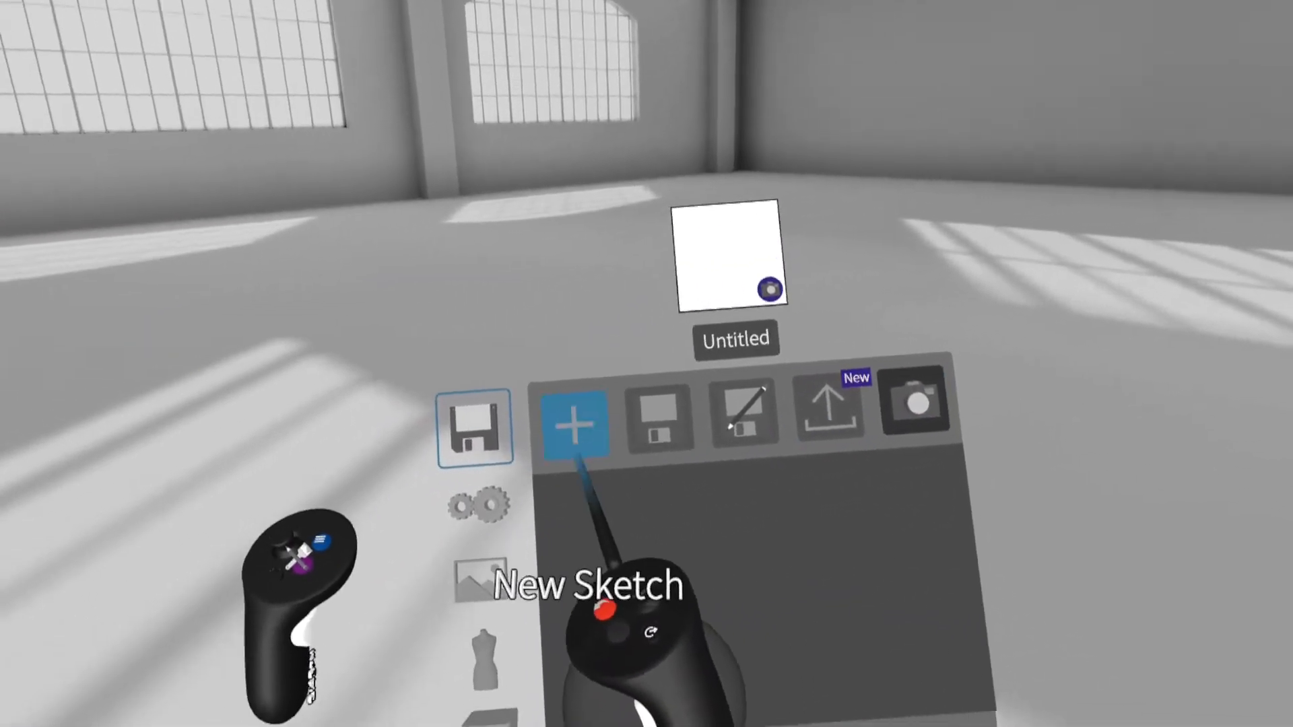
- Create a new blank Untitled sketch from the save menu's + New Sketch button
click(473, 498)
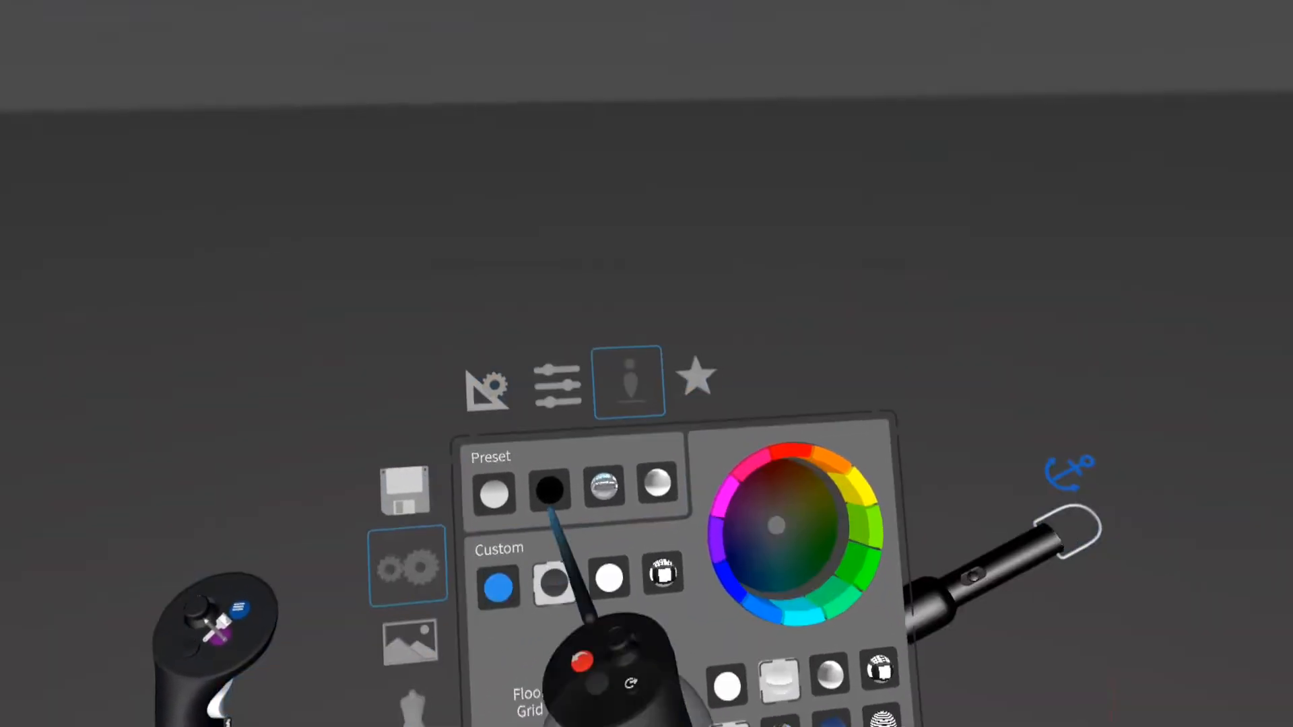
- Set the environment to the white Grey Room preset and bring up the mannequin Prefabs panel
click(493, 493)
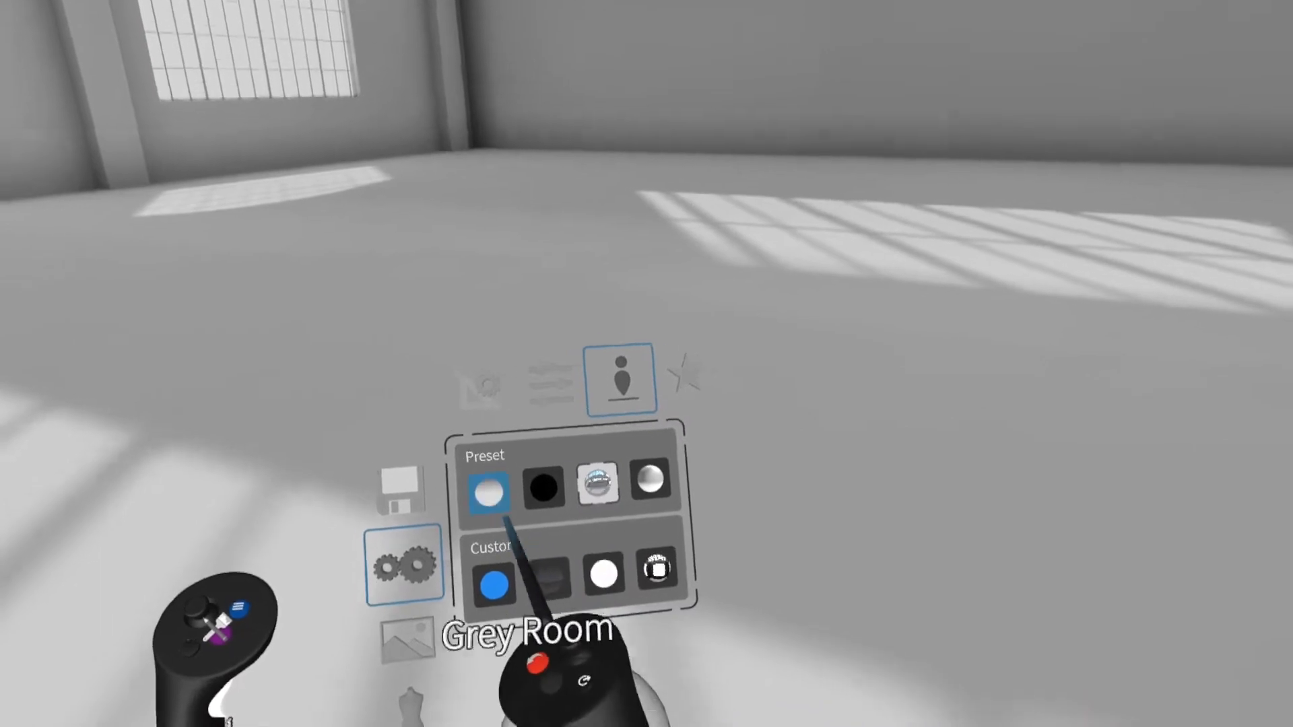
click(597, 486)
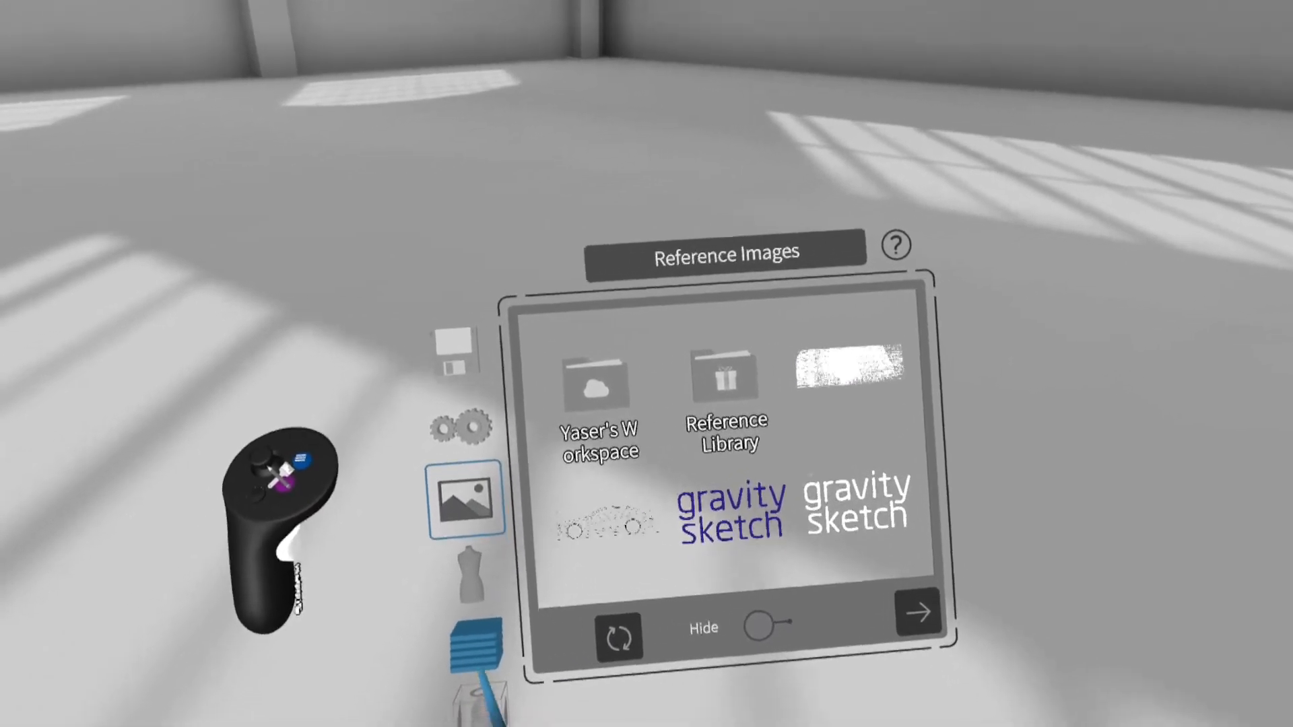
click(467, 540)
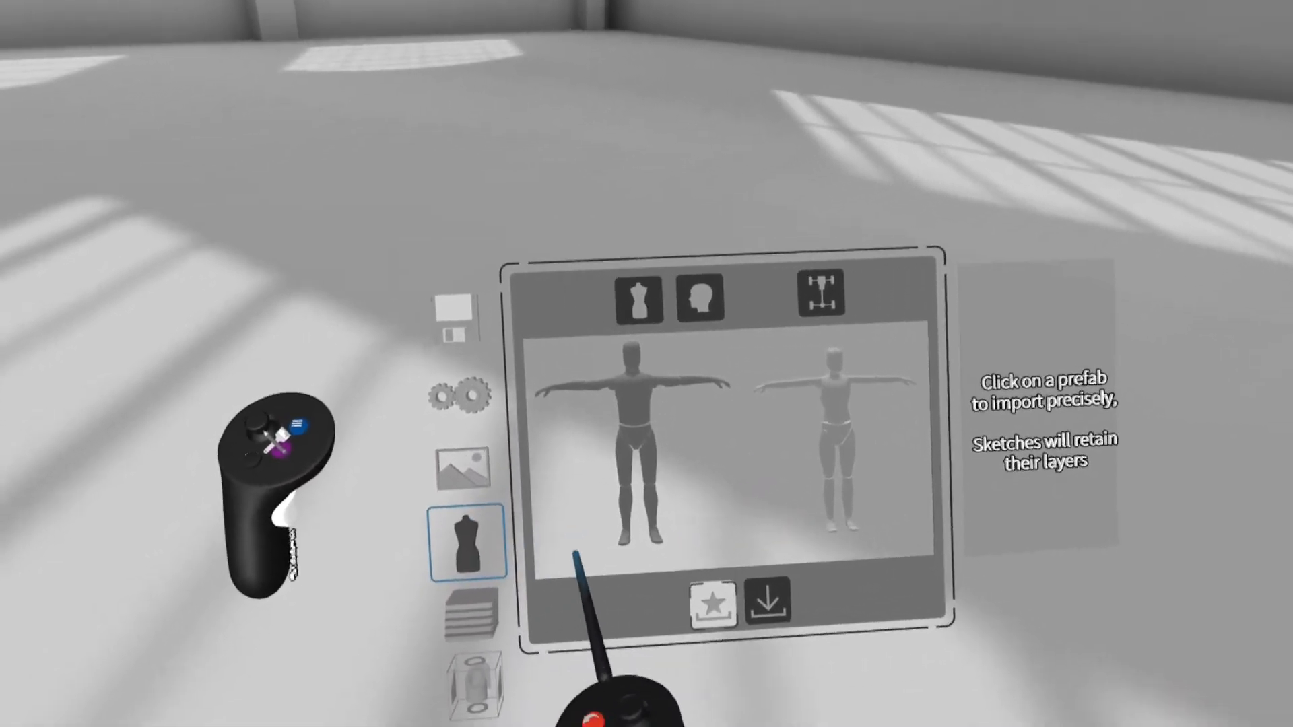
click(468, 612)
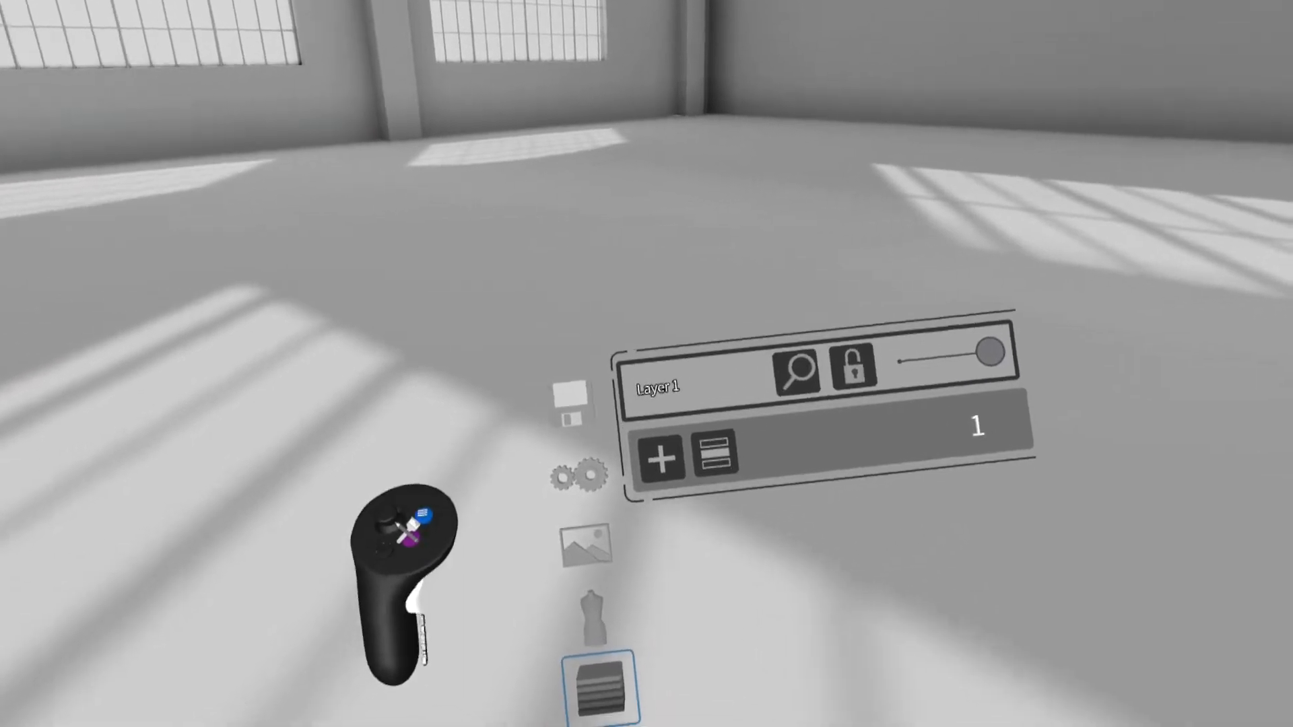
- From Prefabs, enter Import Models and go into the Sub-Assy OBJ folder
click(589, 544)
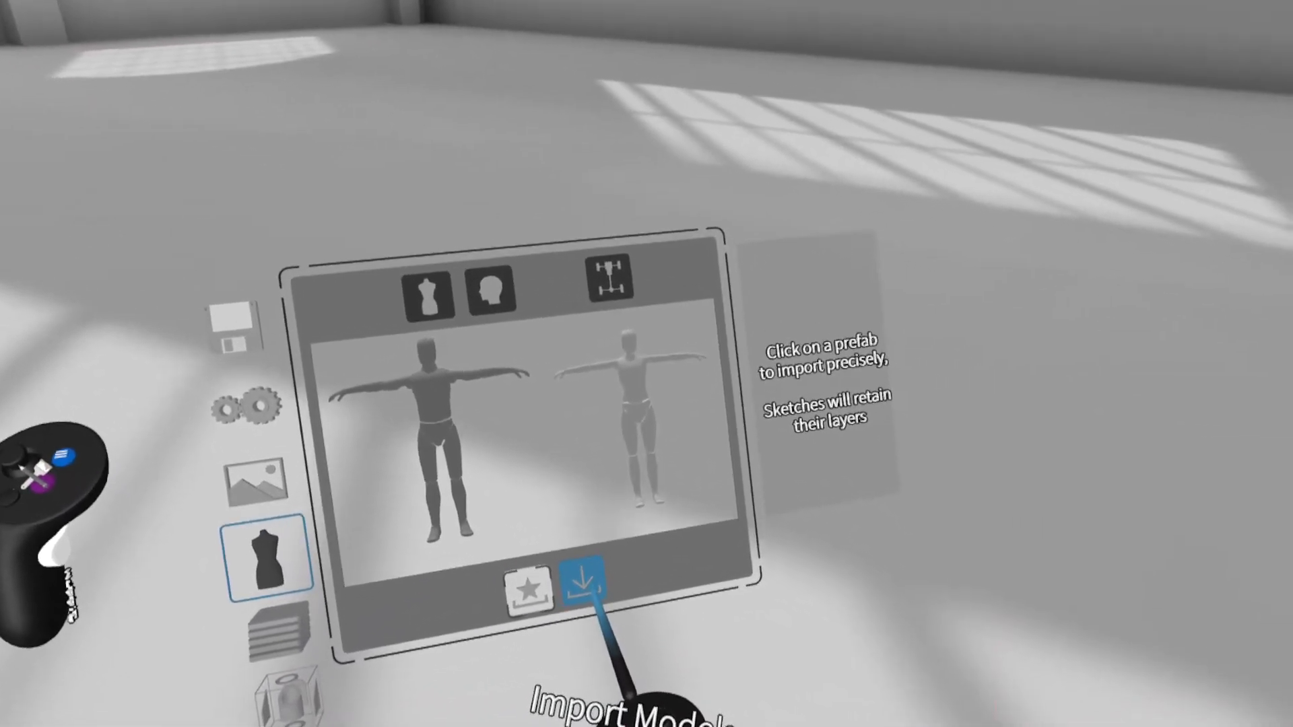
click(589, 576)
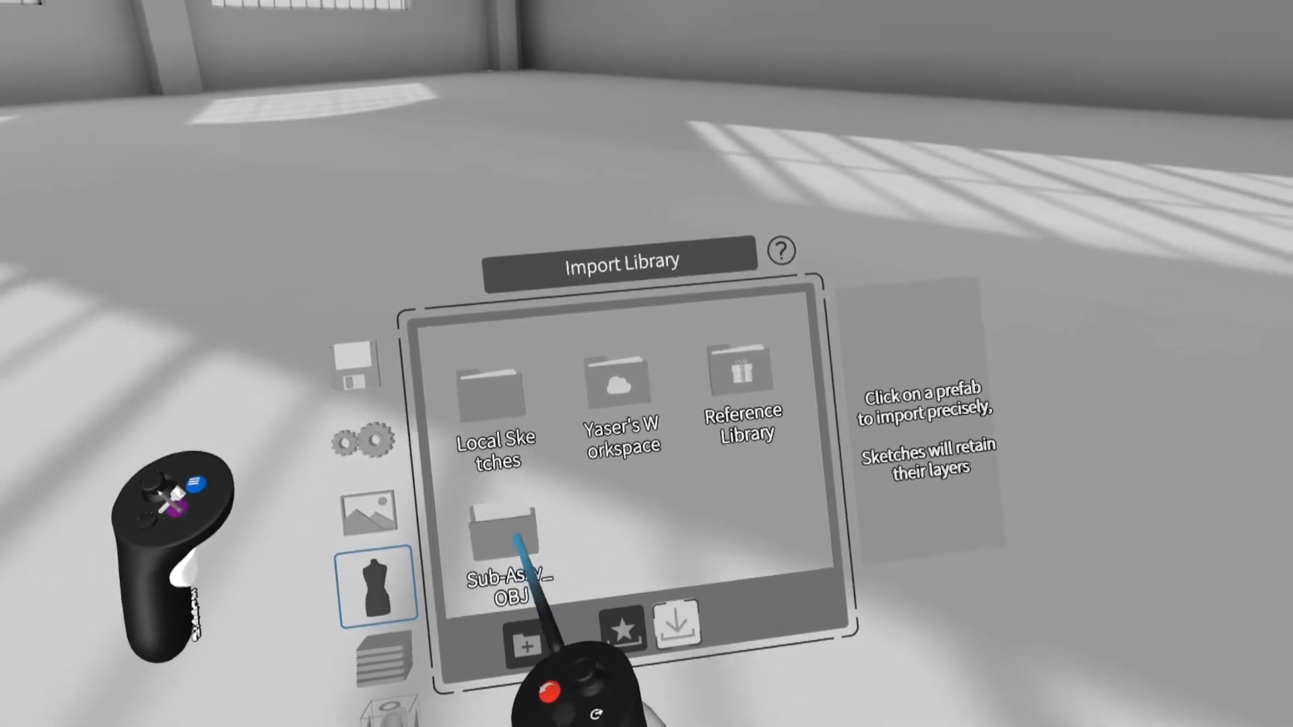
click(496, 528)
text(op)
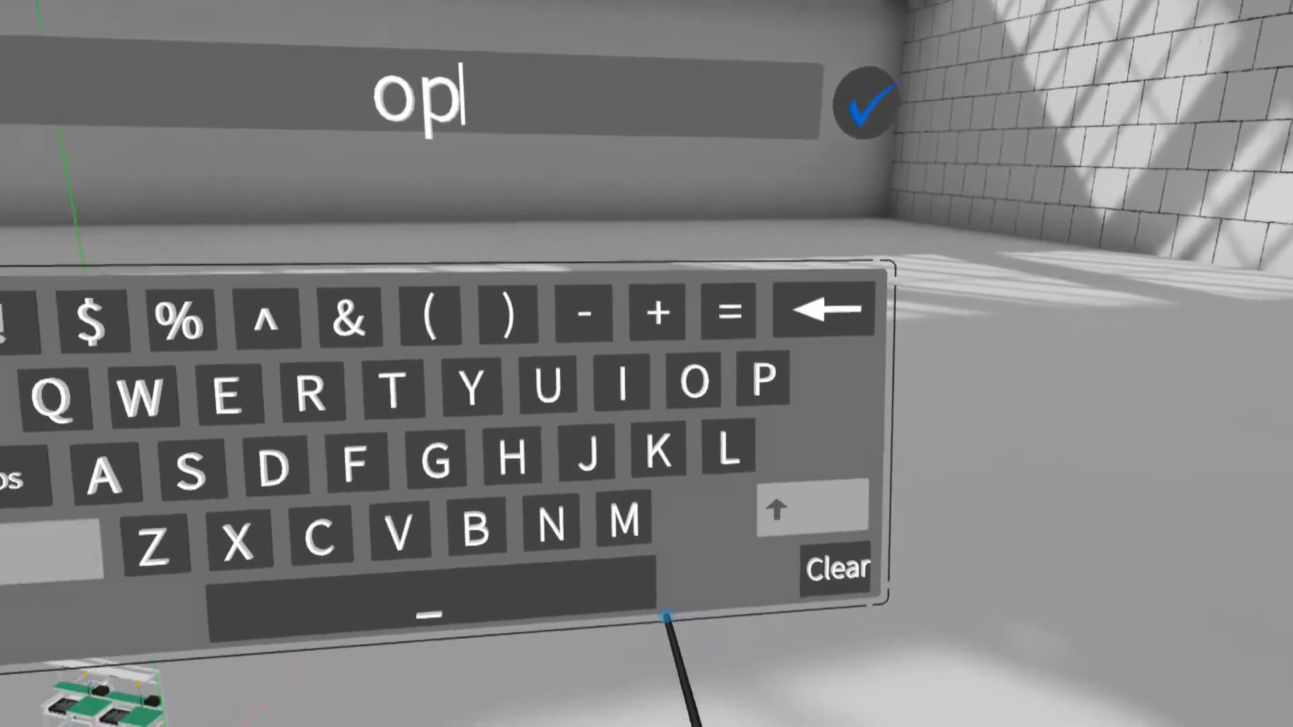
- Continue typing the imported workstation layer's name on the virtual keyboard
click(861, 91)
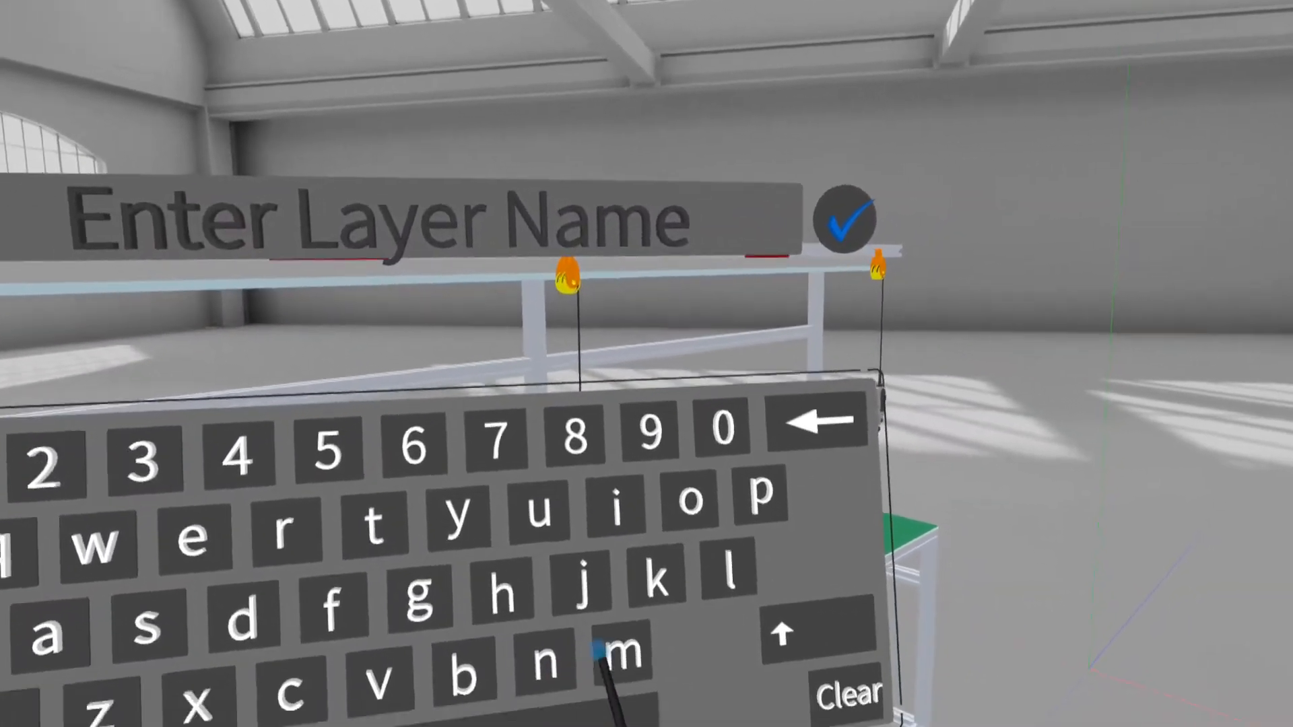
- Enter a letter of the new layer's name on the virtual keyboard
click(470, 456)
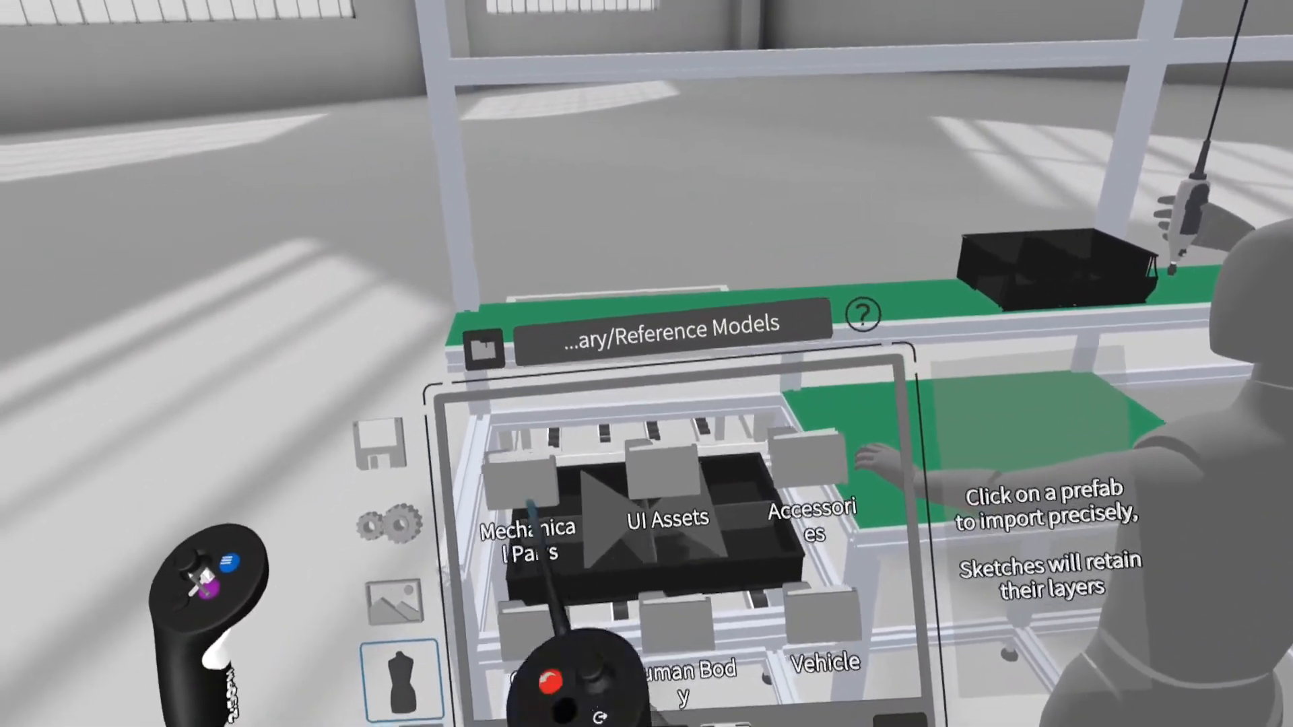
- Browse into the Mechanical Parts folder of the Reference Models library
click(528, 528)
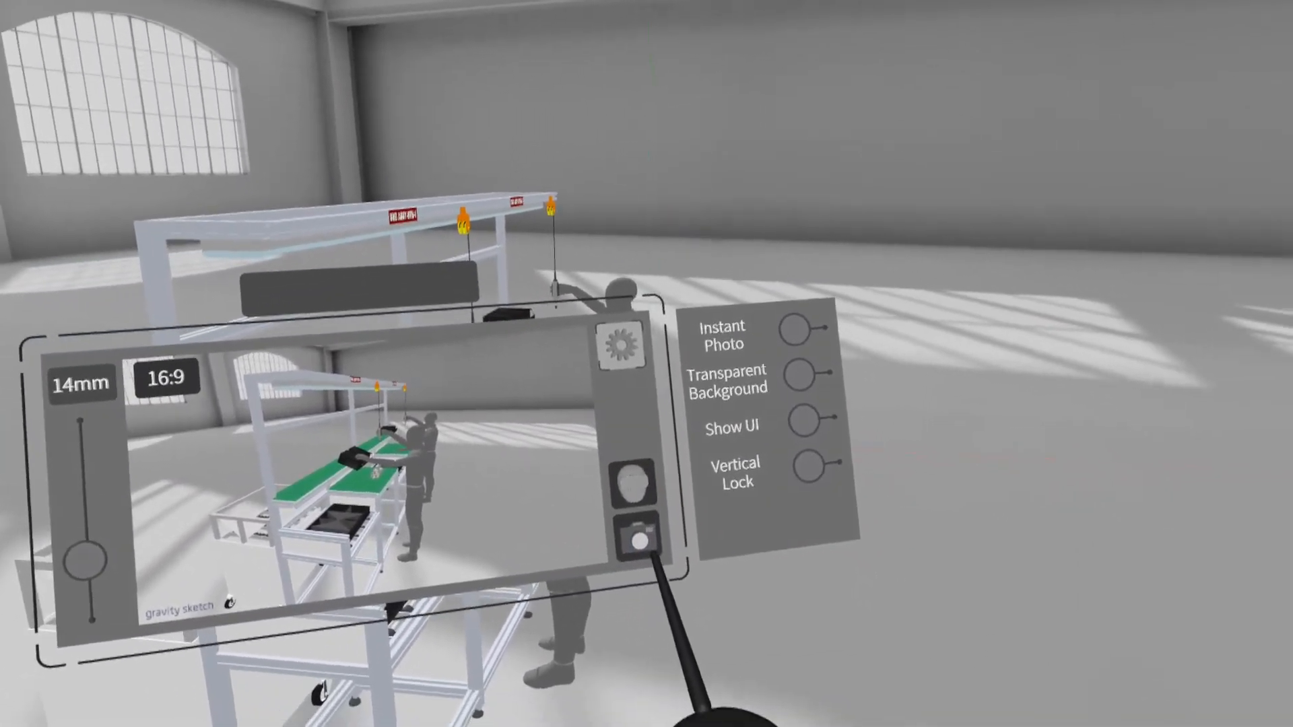
- Capture a 14mm, 16:9 photo of the two mannequins at the workbench
click(638, 541)
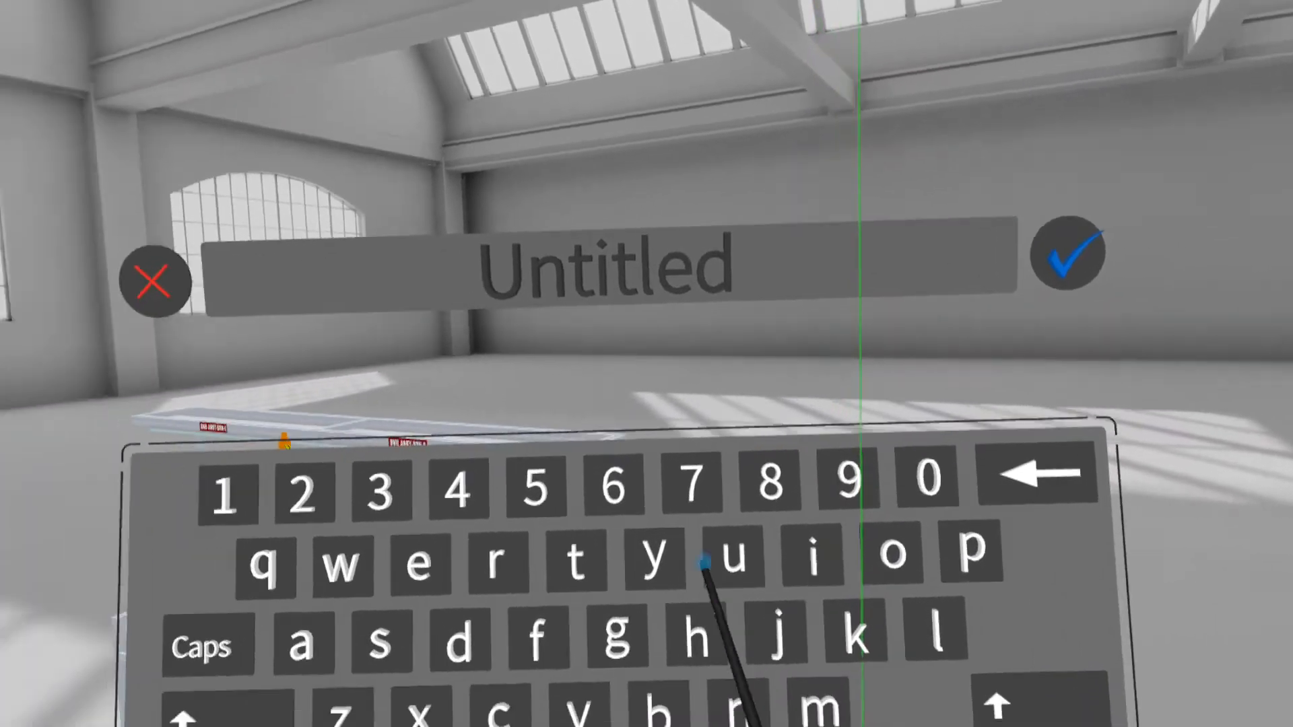
- Name the scene 'subassy' on the virtual keyboard and confirm the save
click(379, 643)
text(subassy)
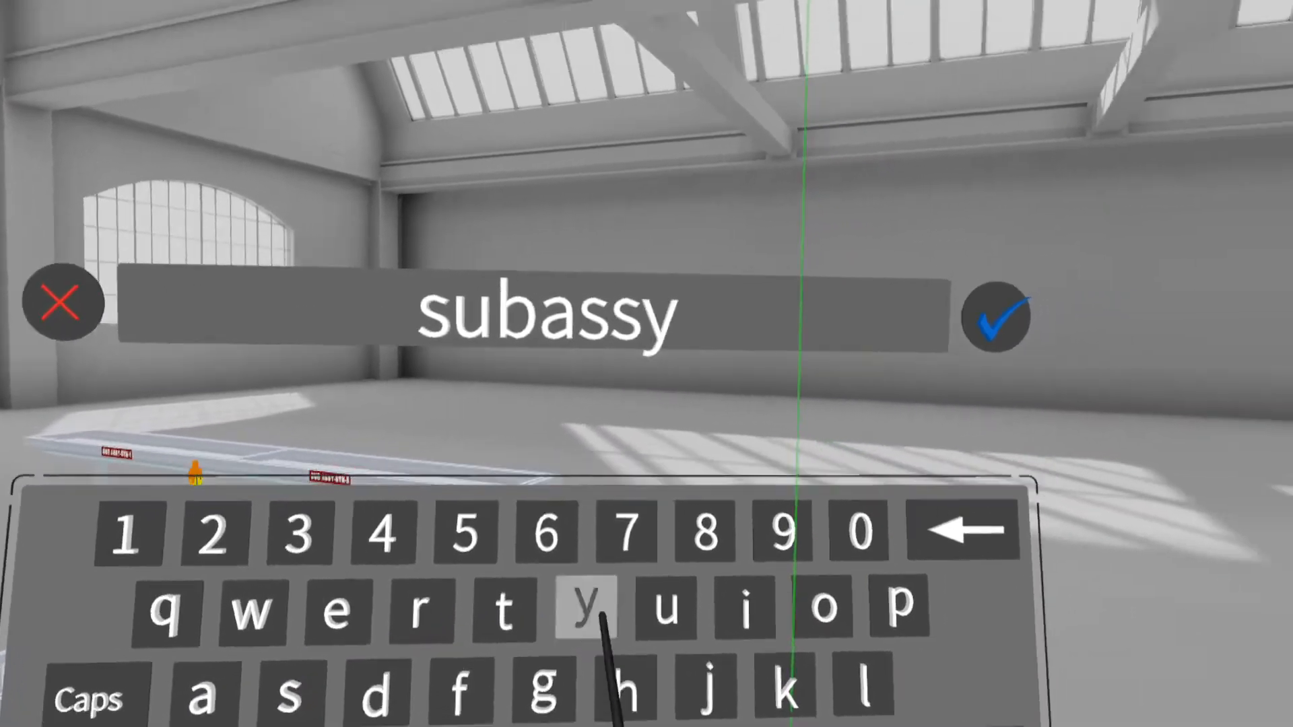
click(999, 317)
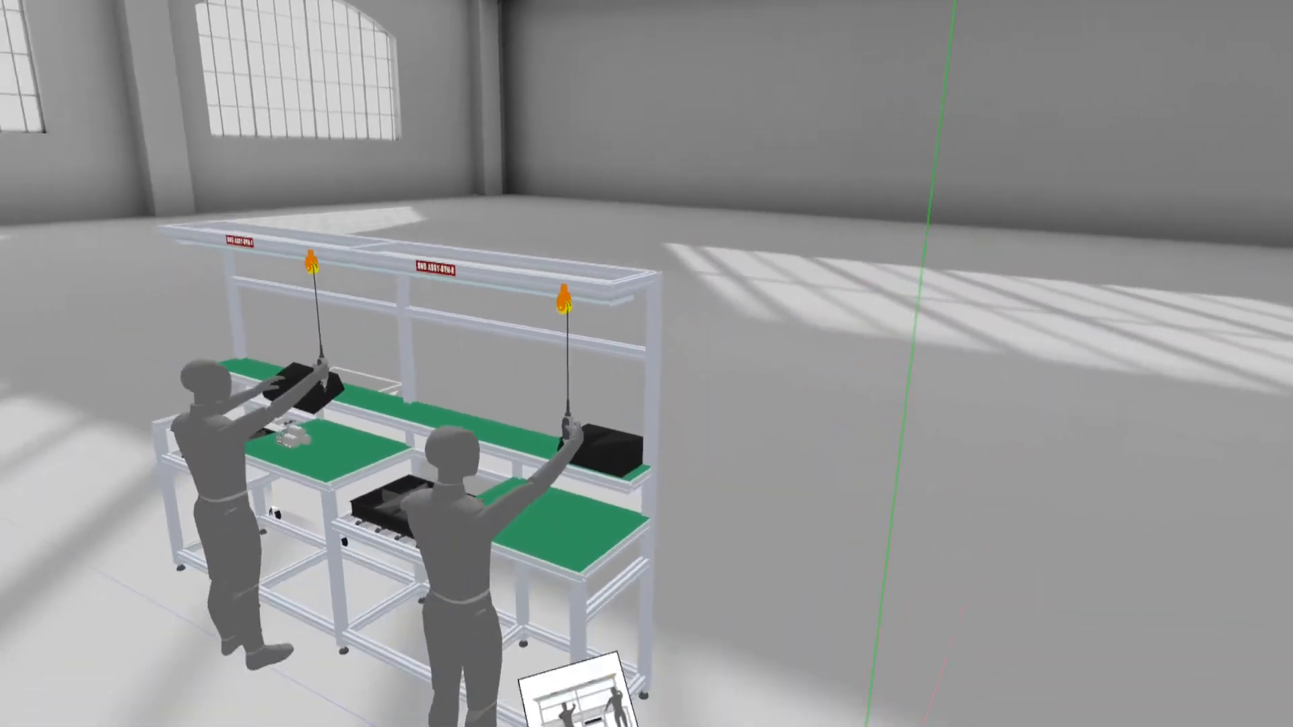